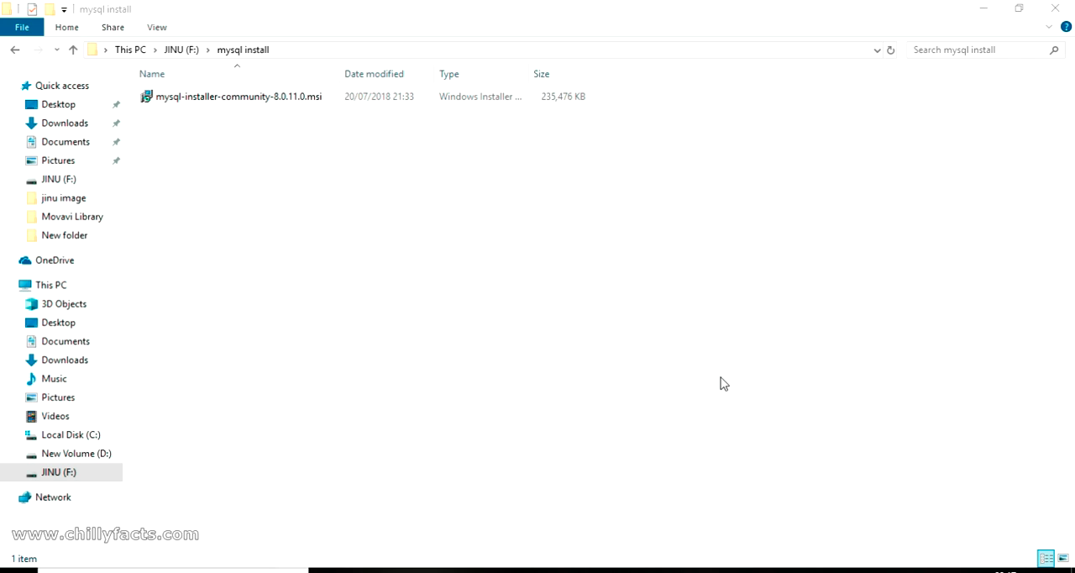
{"action": "mouse_move", "coordinate": [80, 568]}
{"action": "type", "text": "cm"}
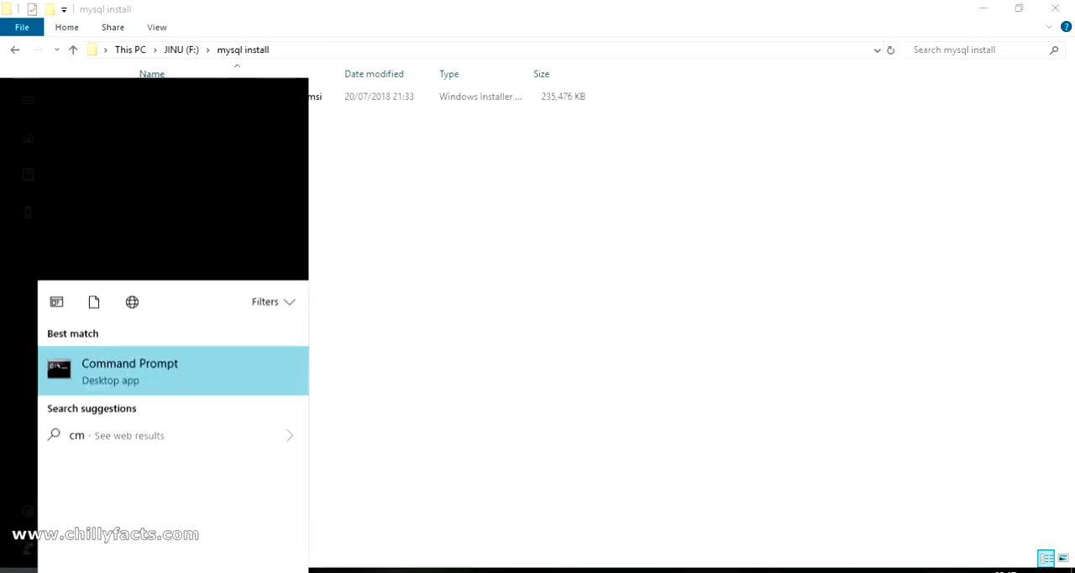
Run 'mysql' in a fresh Command Prompt and get the 'not recognized' error.
{"action": "left_click", "coordinate": [129, 369]}
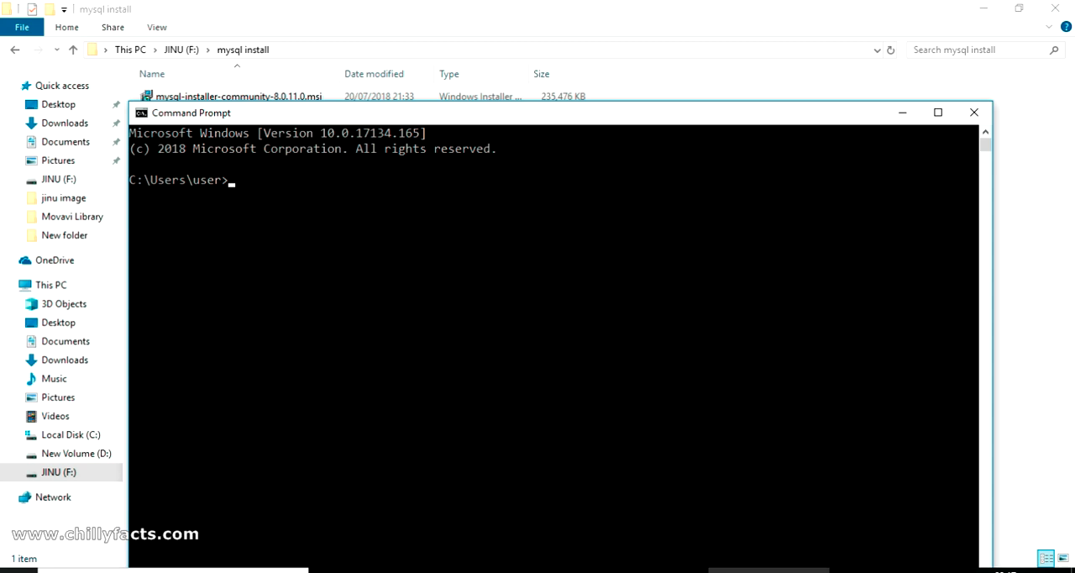
{"action": "type", "text": "m"}
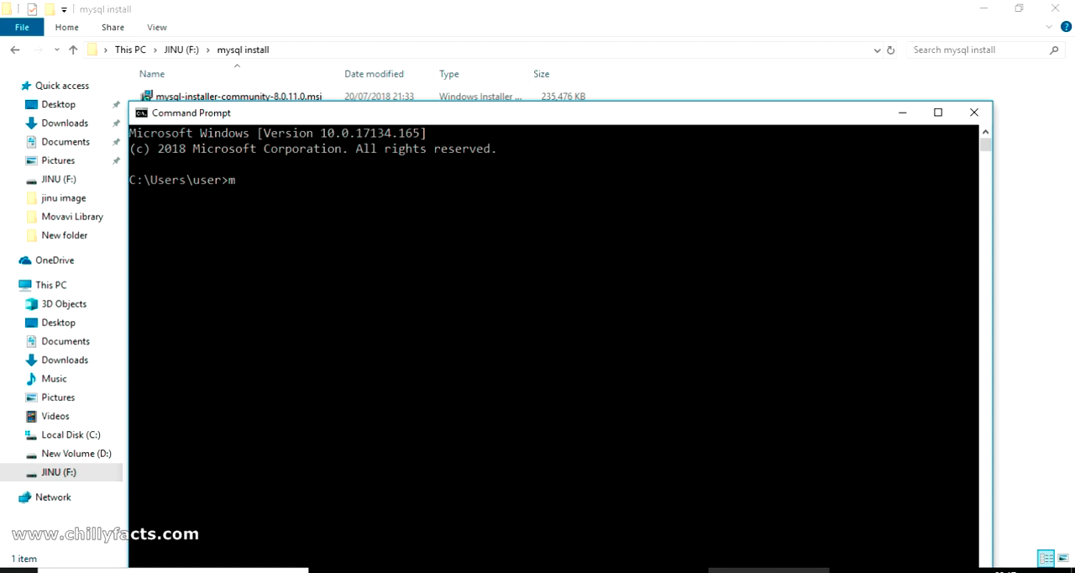
{"action": "type", "text": "ysql"}
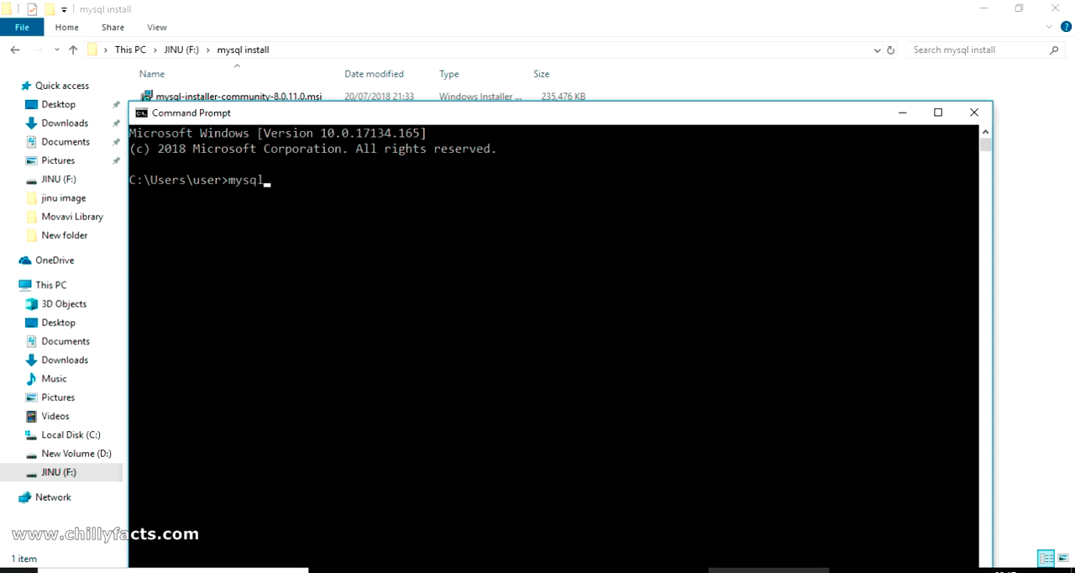
{"action": "key", "text": "Enter"}
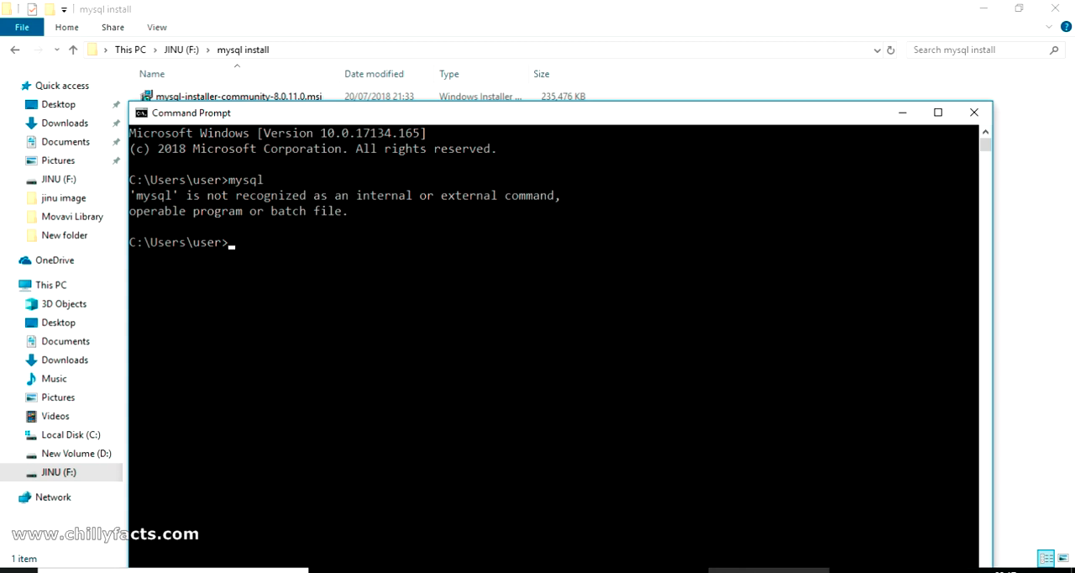
{"action": "mouse_move", "coordinate": [654, 477]}
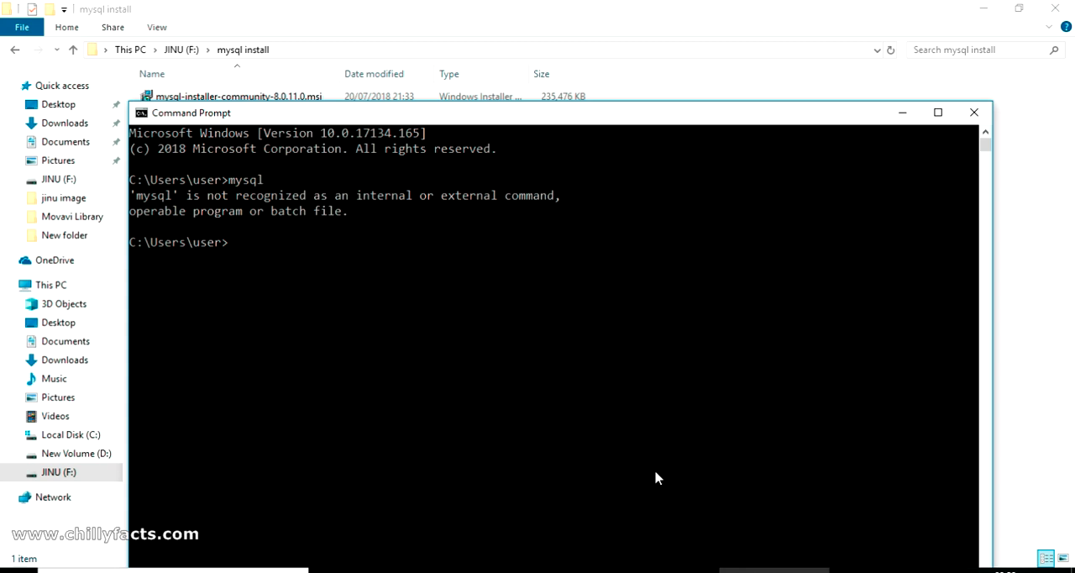
{"action": "mouse_move", "coordinate": [277, 393]}
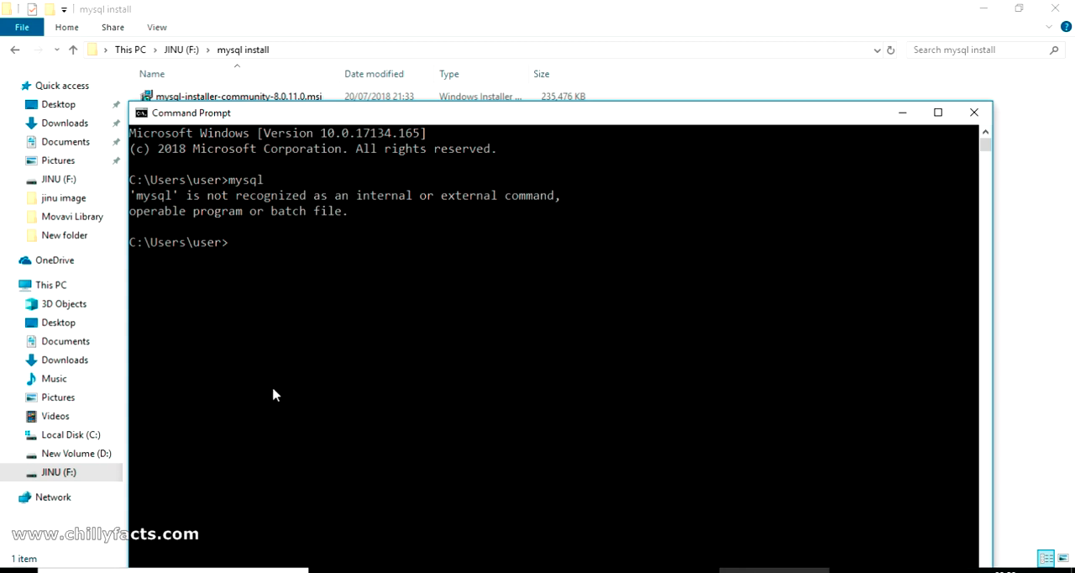
{"action": "mouse_move", "coordinate": [264, 395]}
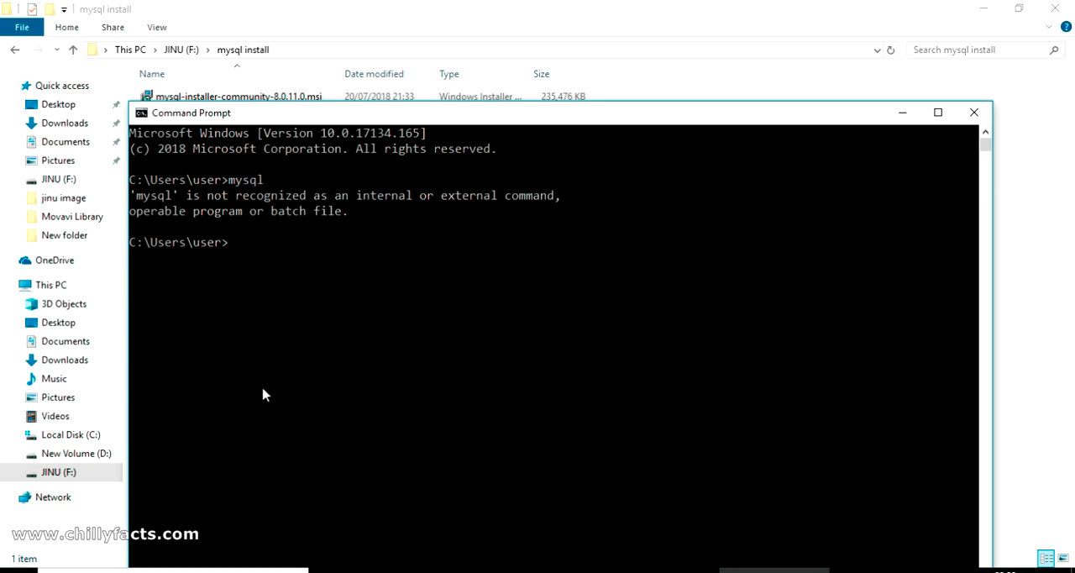
Reach C:\Program Files\MySQL\MySQL Server 8.0\bin and copy its full path.
{"action": "left_click", "coordinate": [68, 433]}
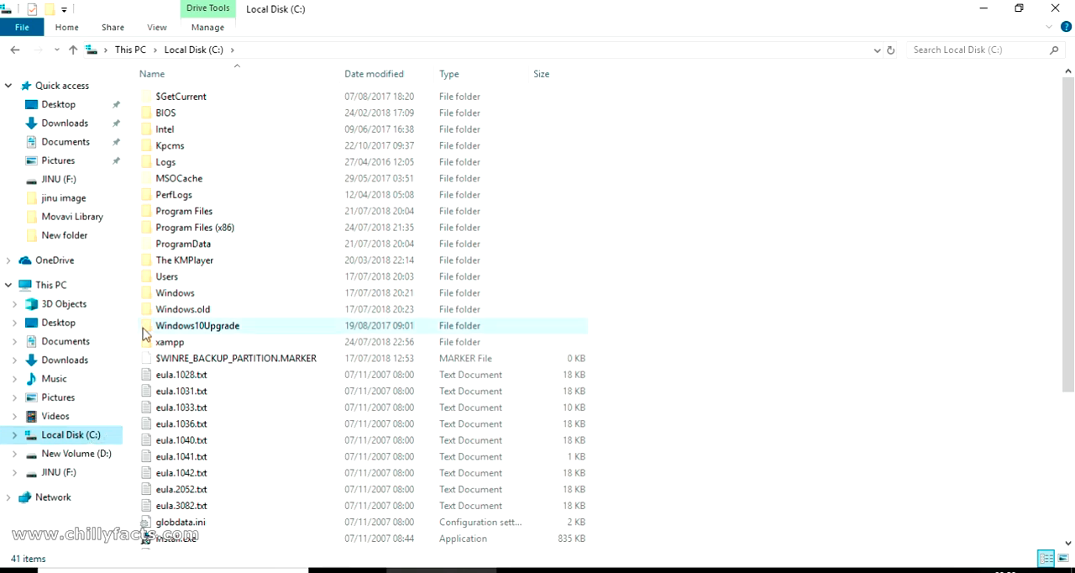
{"action": "double_click", "coordinate": [183, 211]}
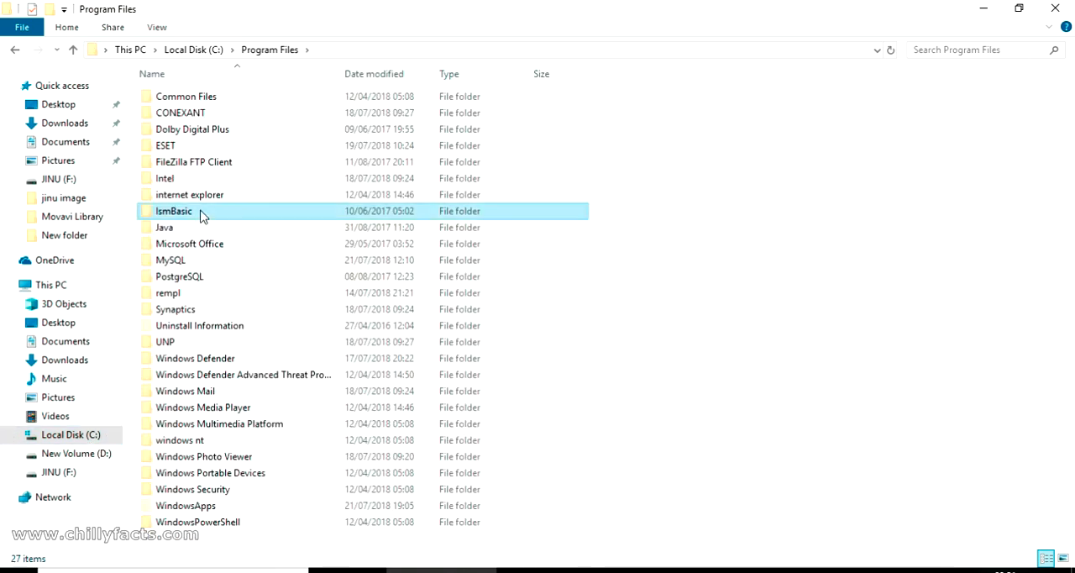
{"action": "left_click", "coordinate": [171, 259]}
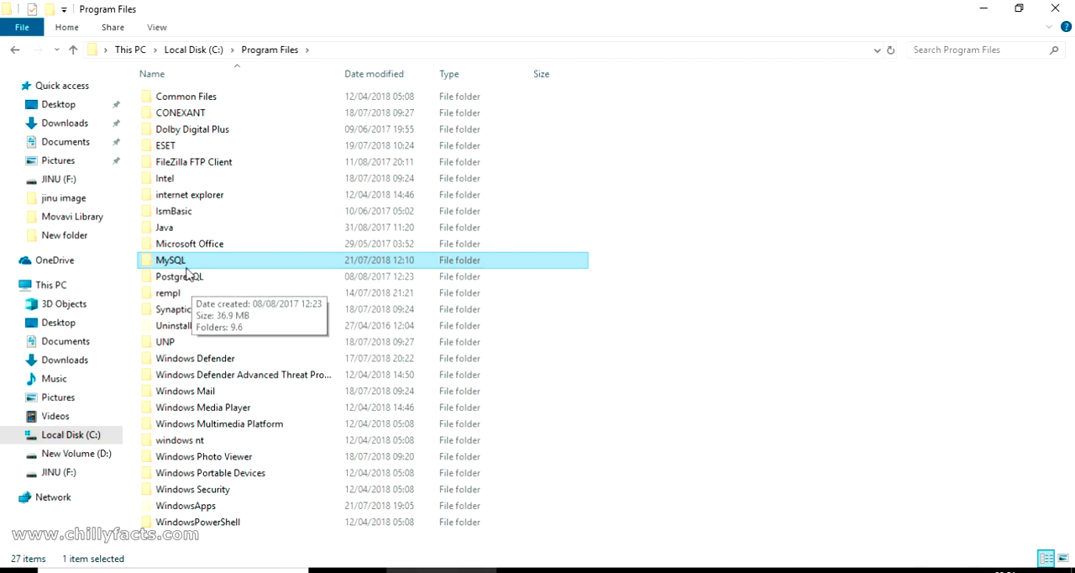
{"action": "double_click", "coordinate": [170, 259]}
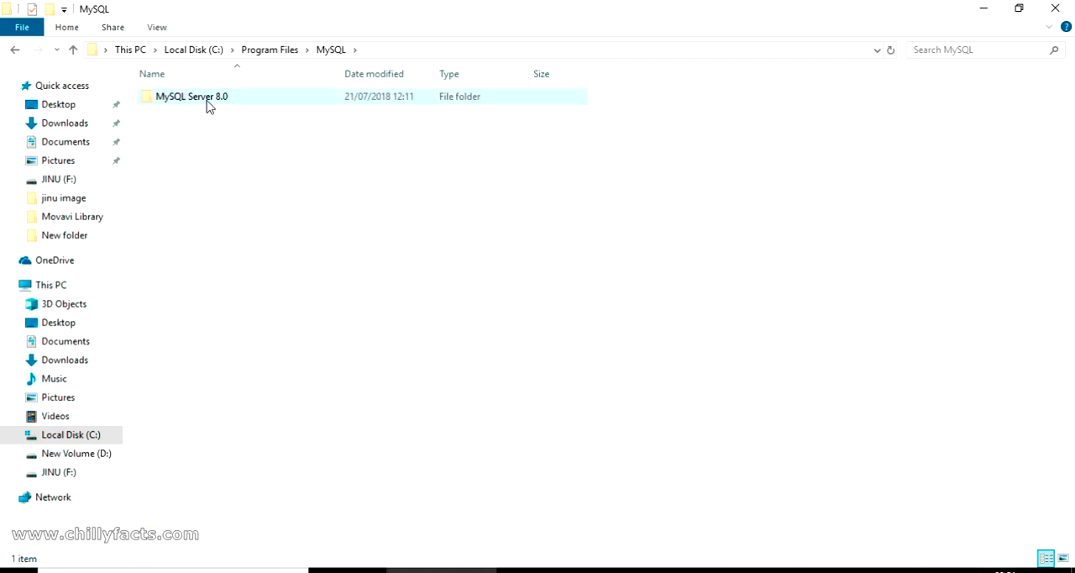
{"action": "left_click", "coordinate": [205, 96]}
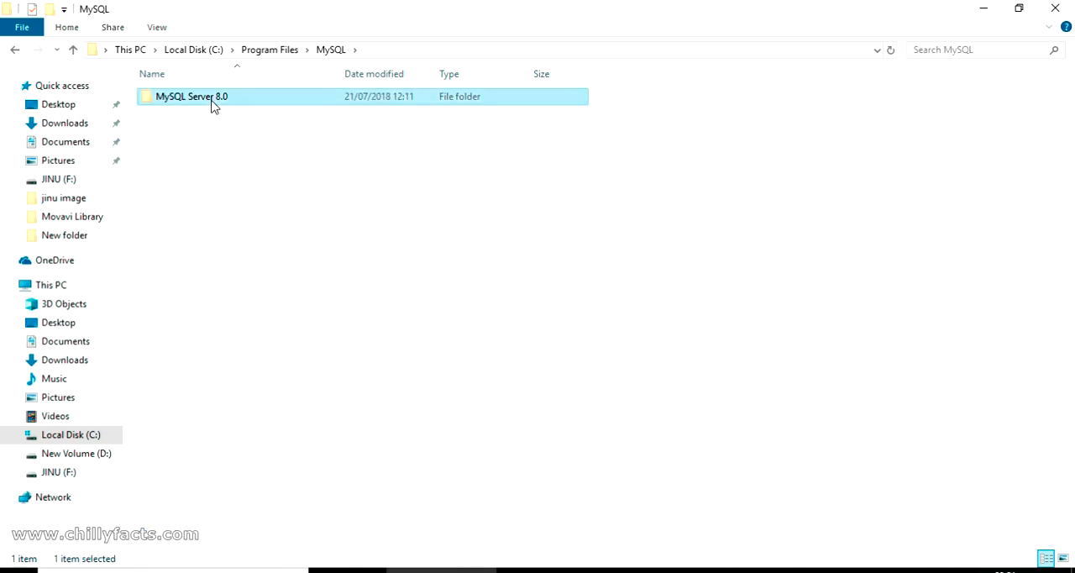
{"action": "double_click", "coordinate": [189, 95]}
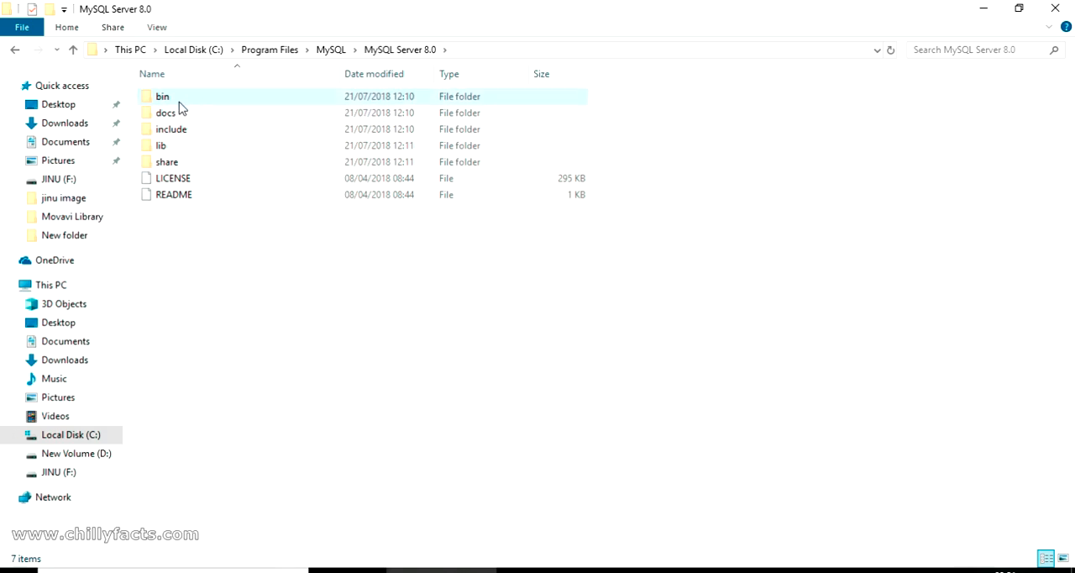
{"action": "double_click", "coordinate": [162, 96]}
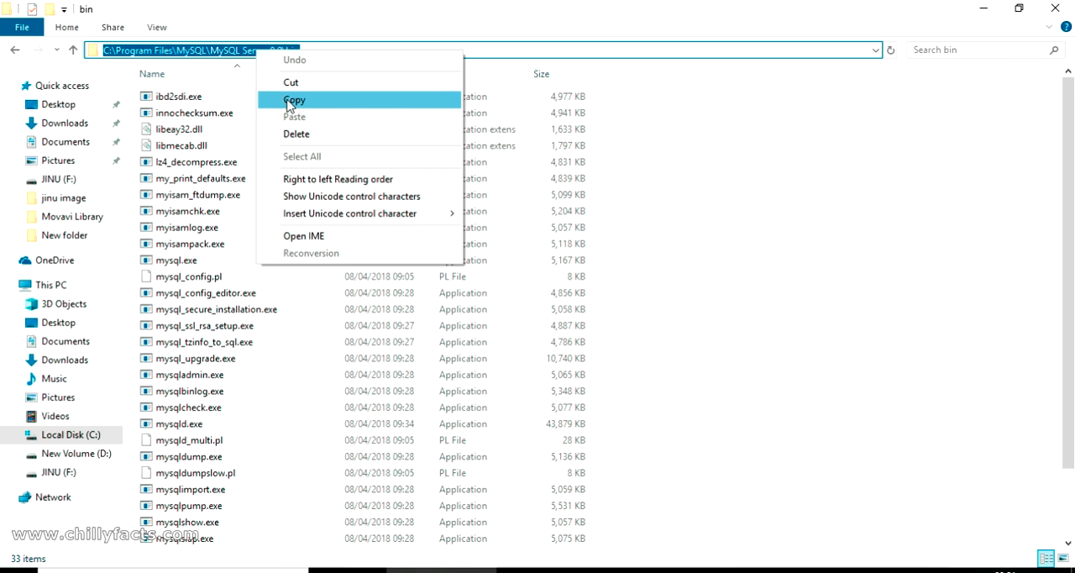
{"action": "left_click", "coordinate": [293, 101]}
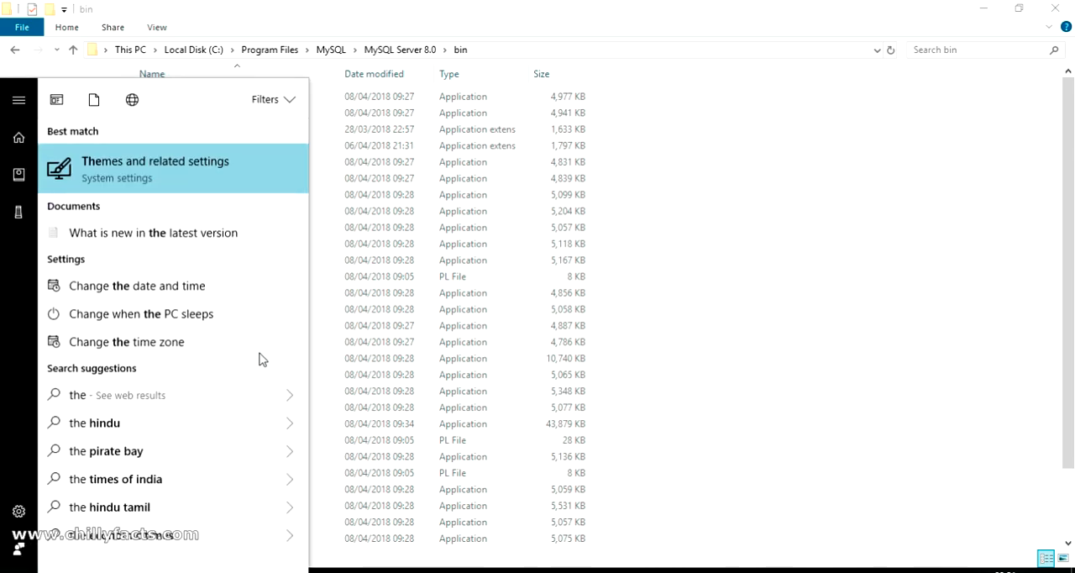
Reach the Environment Variables window via System > Advanced system settings.
{"action": "type", "text": "this"}
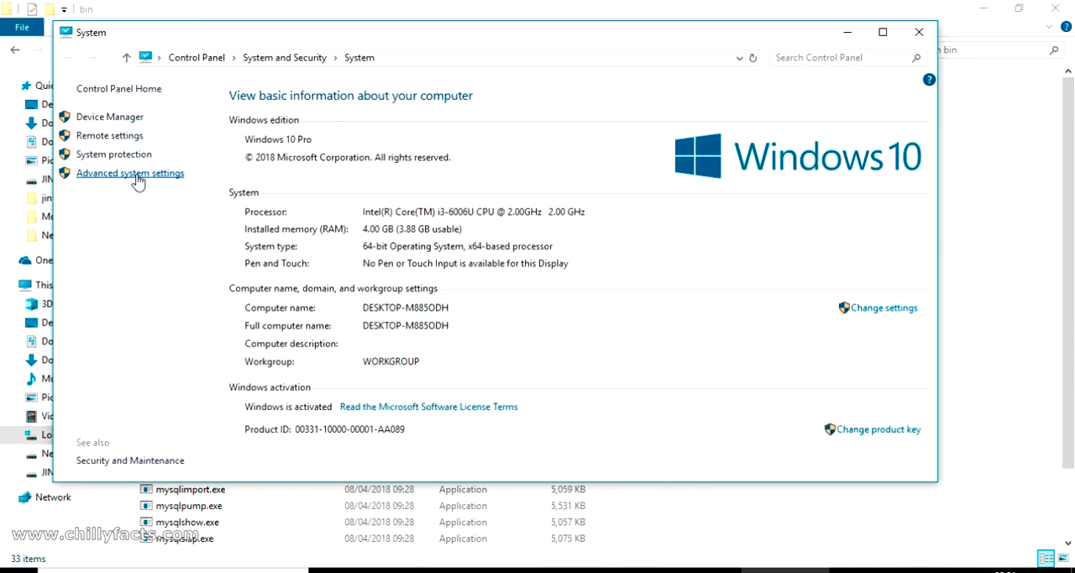
{"action": "left_click", "coordinate": [129, 173]}
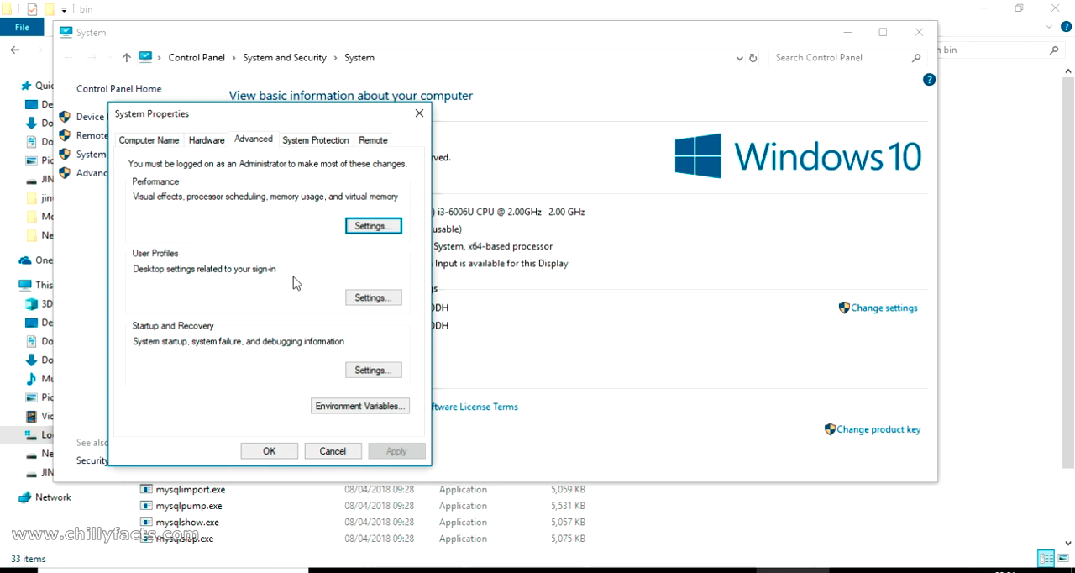
{"action": "left_click_drag", "start_coordinate": [151, 114], "coordinate": [198, 96]}
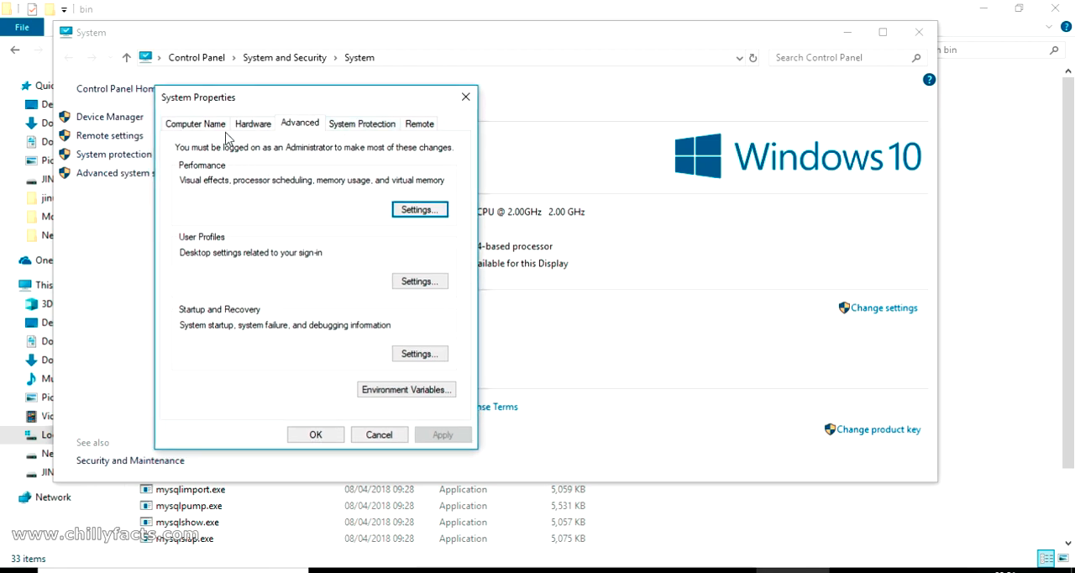
{"action": "mouse_move", "coordinate": [299, 128]}
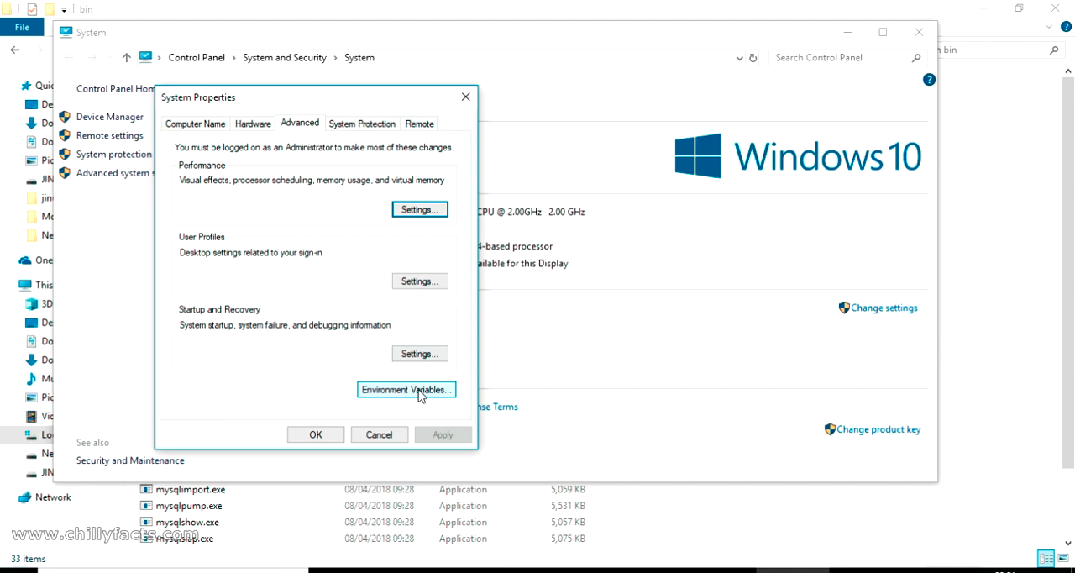
{"action": "mouse_move", "coordinate": [430, 401]}
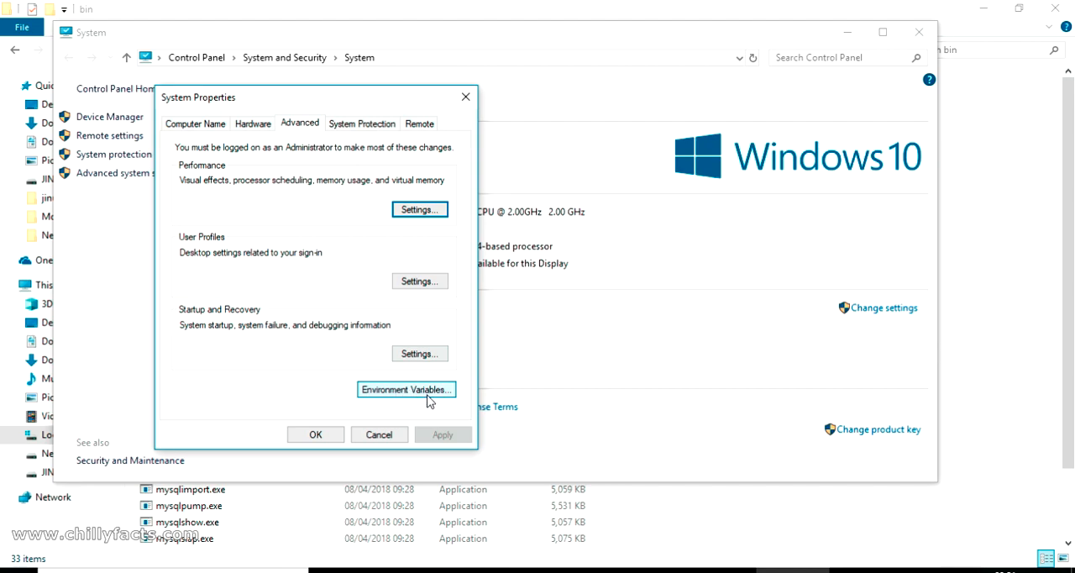
{"action": "left_click", "coordinate": [406, 388]}
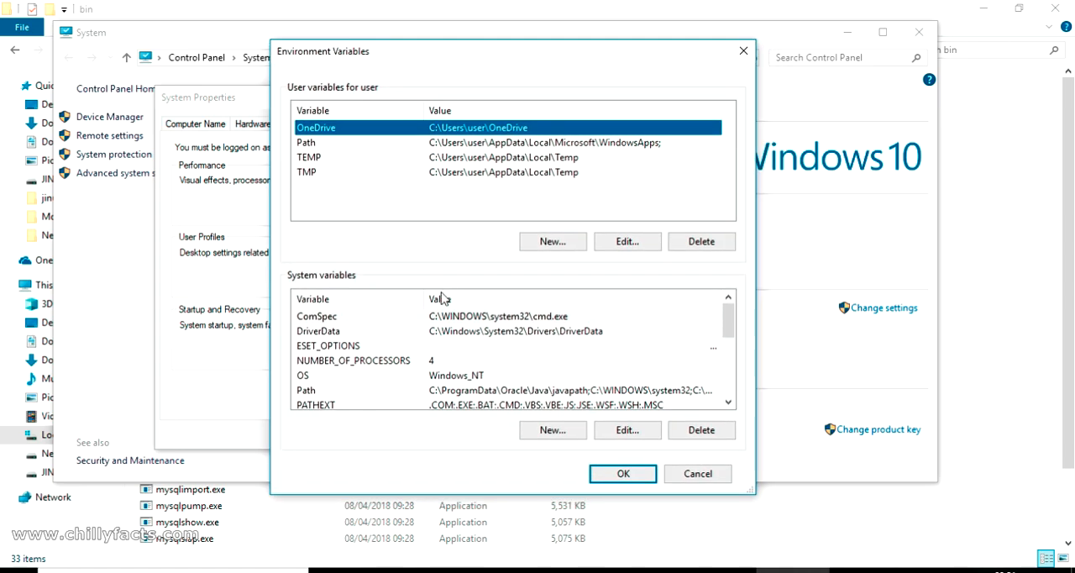
{"action": "mouse_move", "coordinate": [719, 336]}
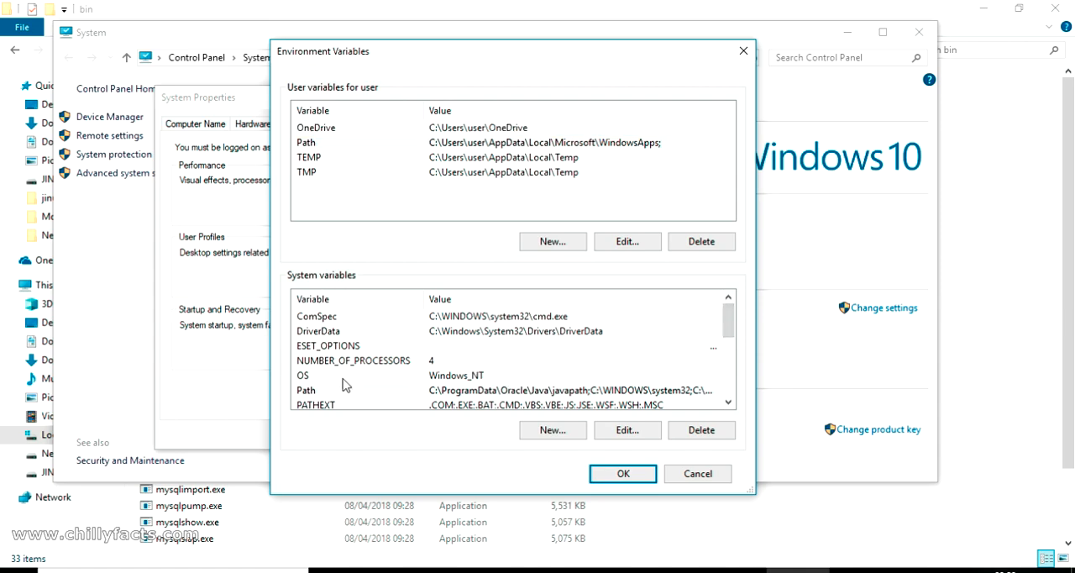
Add 'C:\Program Files\MySQL\MySQL Server 8.0\bin' as a new entry in the system Path.
{"action": "left_click", "coordinate": [322, 390]}
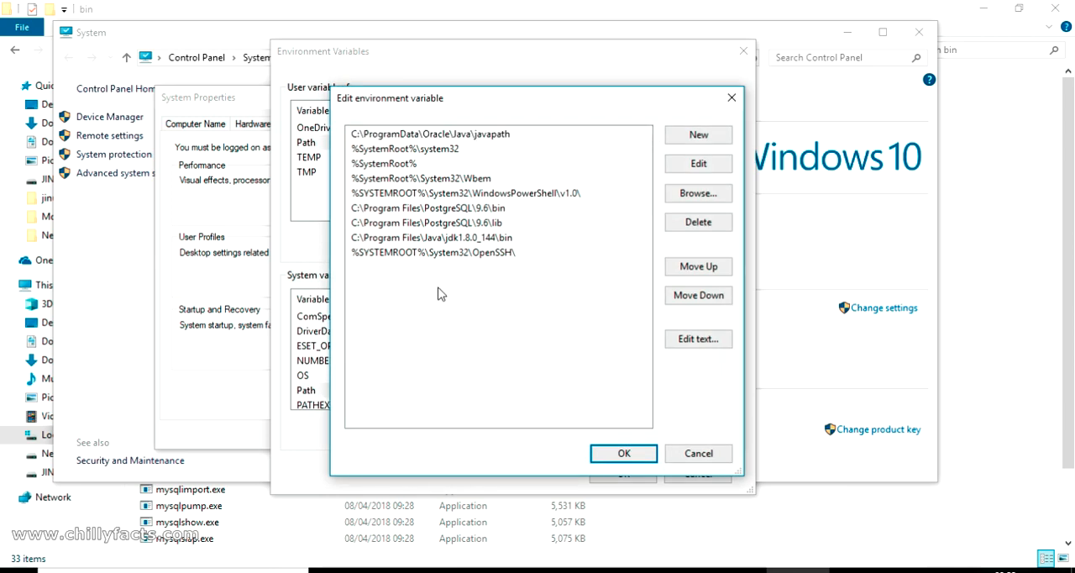
{"action": "mouse_move", "coordinate": [447, 371]}
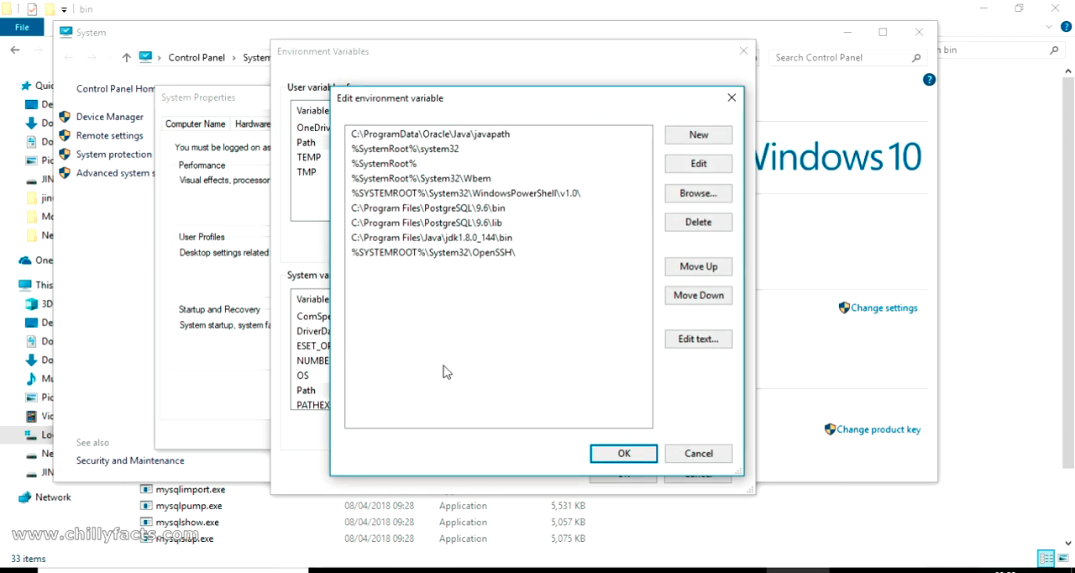
{"action": "left_click", "coordinate": [698, 135]}
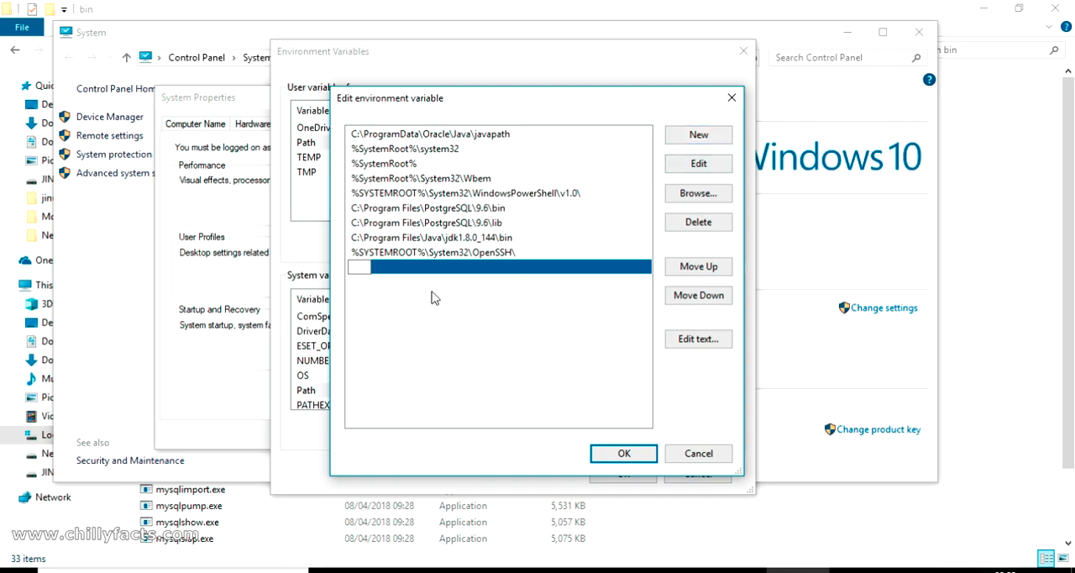
{"action": "type", "text": "C:\\Program Files\\MySQL\\MySQL Server 8.0\\bin"}
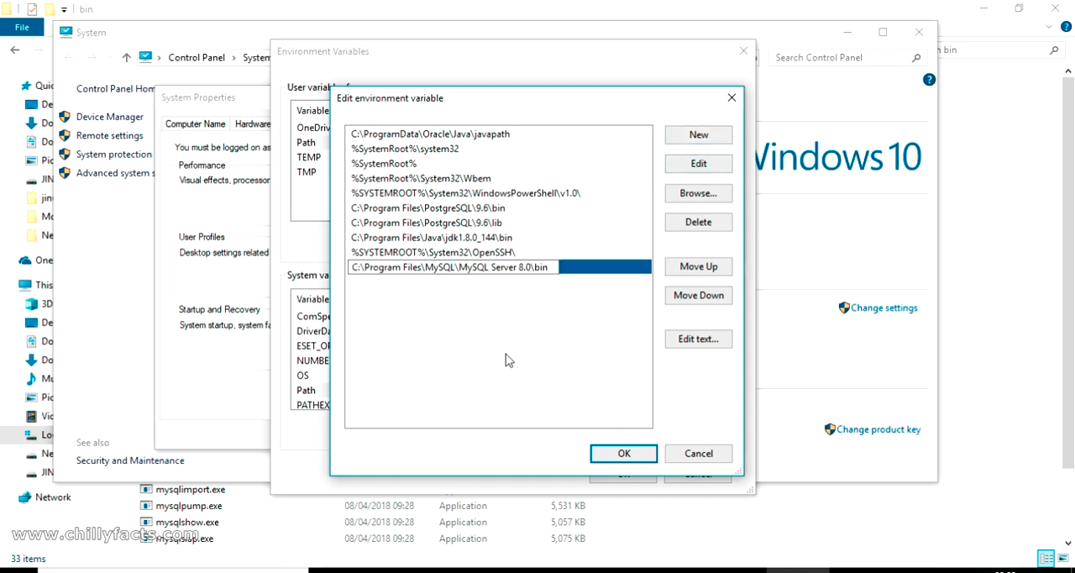
{"action": "mouse_move", "coordinate": [608, 346]}
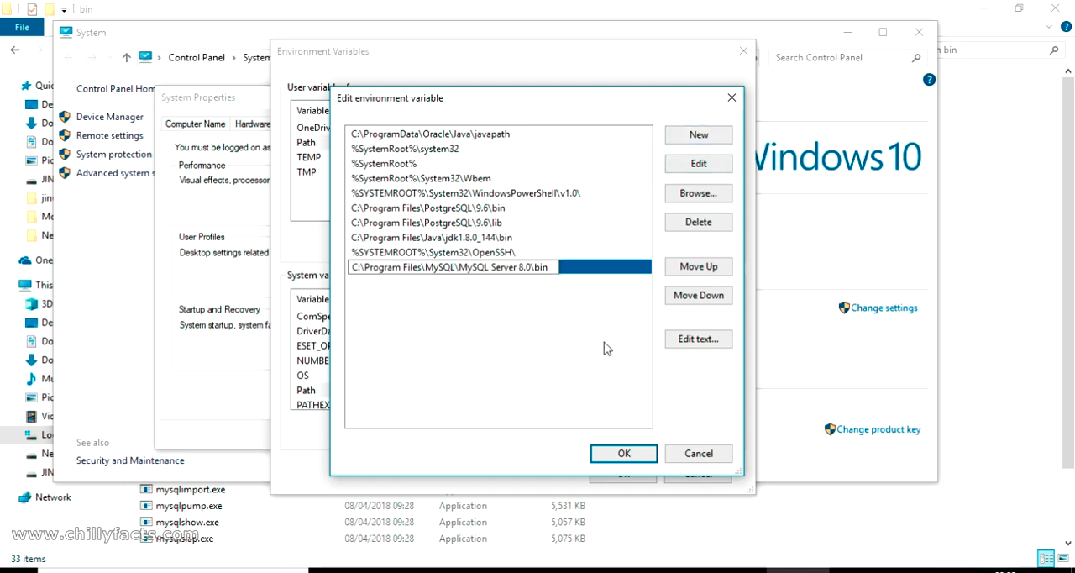
Confirm the Path edit, Environment Variables and System Properties dialogs with OK.
{"action": "left_click", "coordinate": [623, 454]}
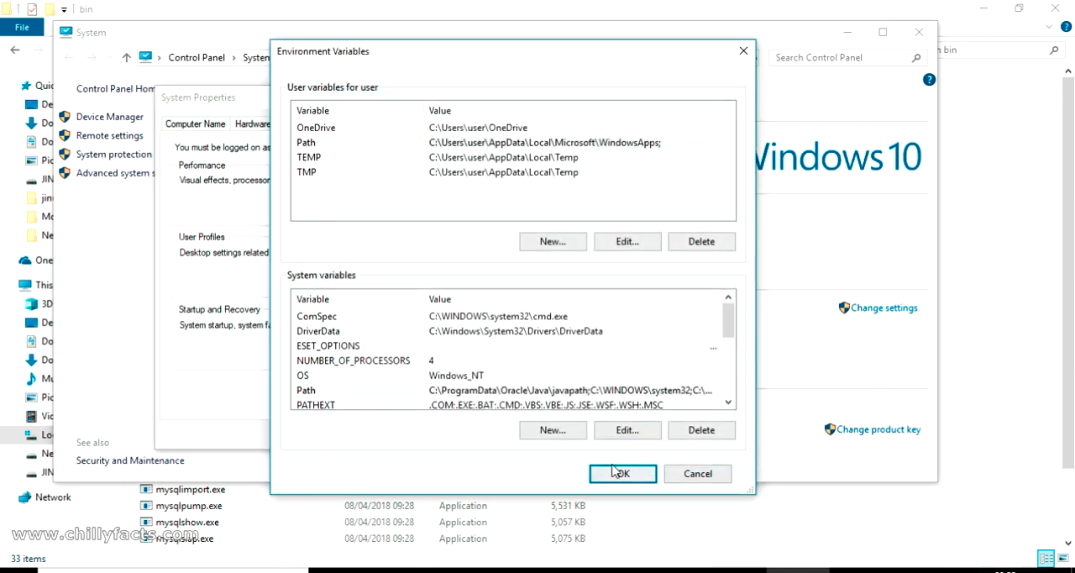
{"action": "left_click", "coordinate": [622, 473]}
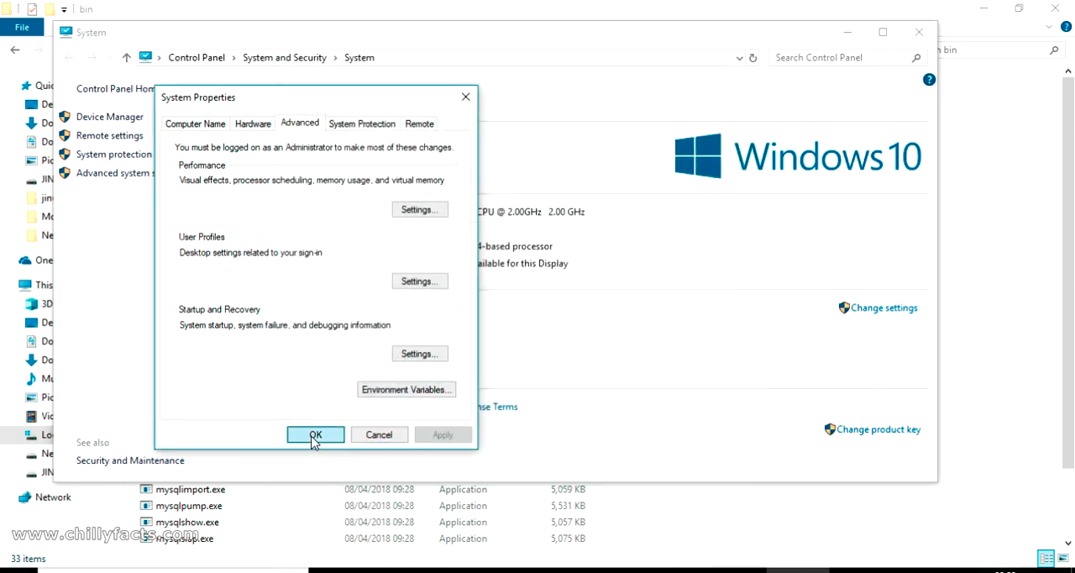
{"action": "left_click", "coordinate": [316, 433]}
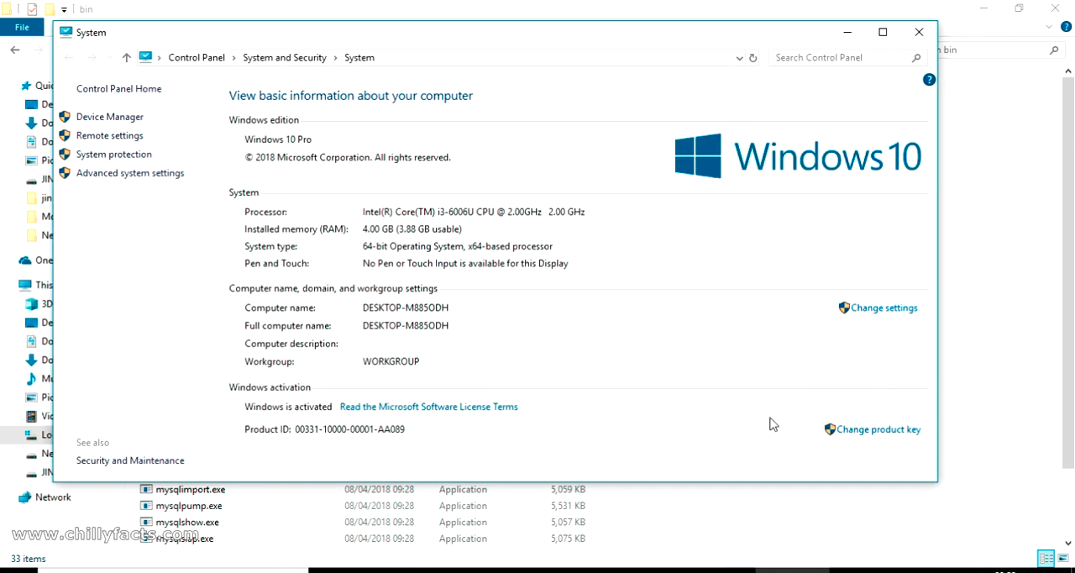
{"action": "mouse_move", "coordinate": [741, 376]}
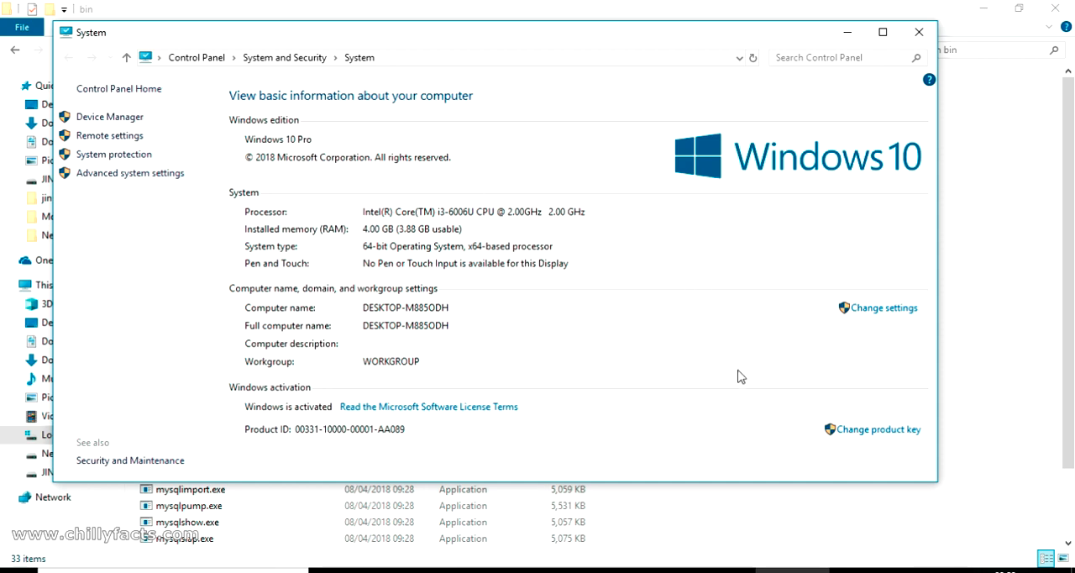
{"action": "mouse_move", "coordinate": [716, 502]}
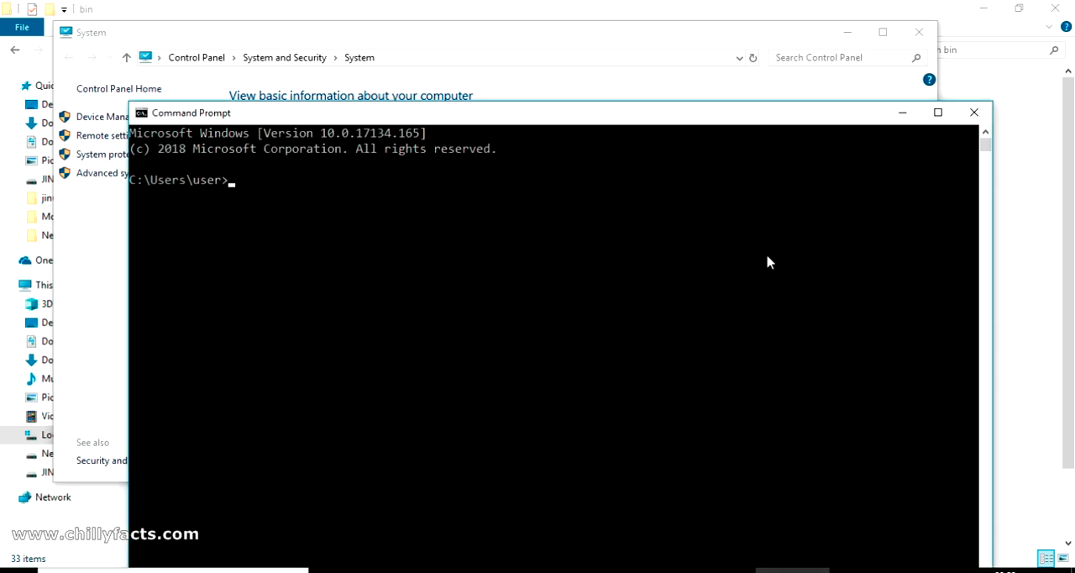
Run 'mysql' (access denied), then 'mysql -u root -p' and enter the root password.
{"action": "type", "text": "my"}
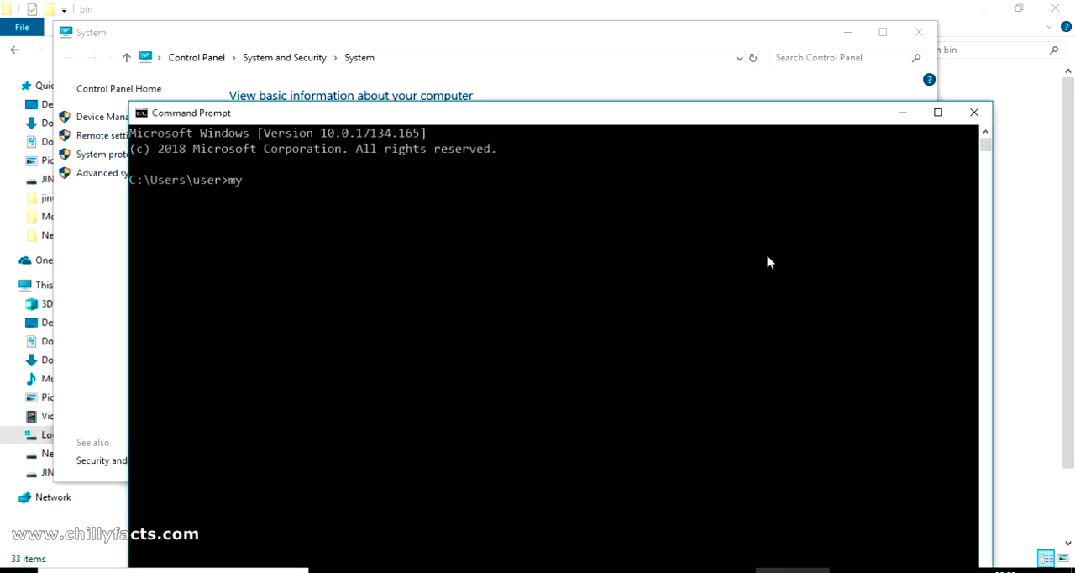
{"action": "type", "text": "sql"}
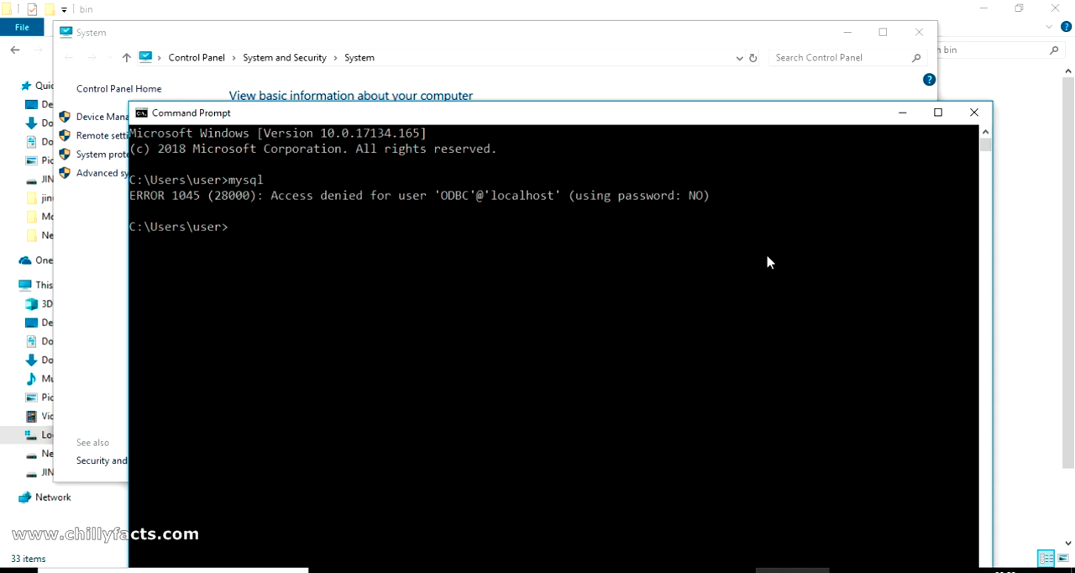
{"action": "mouse_move", "coordinate": [558, 319]}
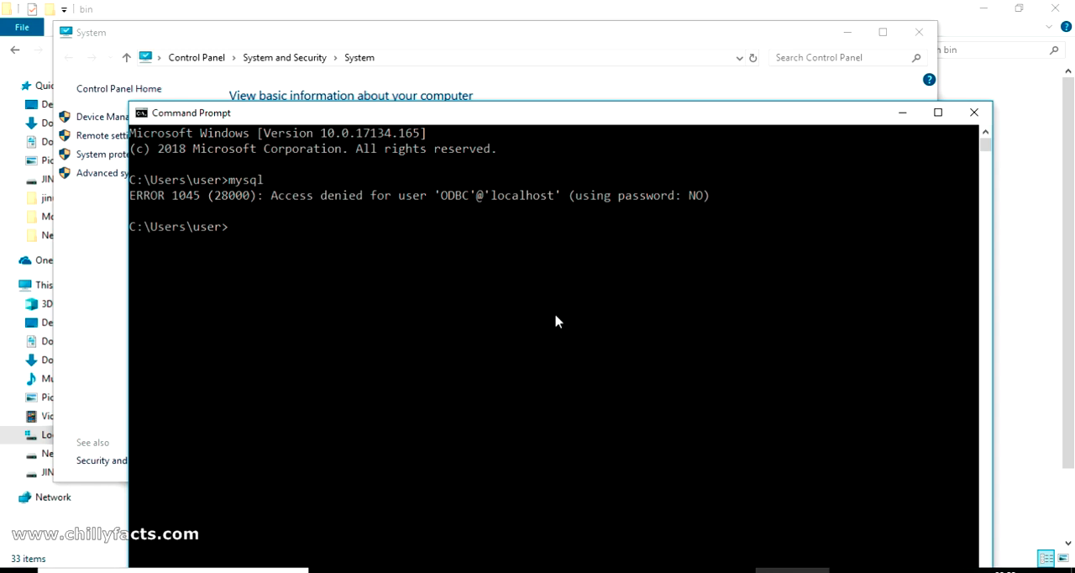
{"action": "mouse_move", "coordinate": [531, 128]}
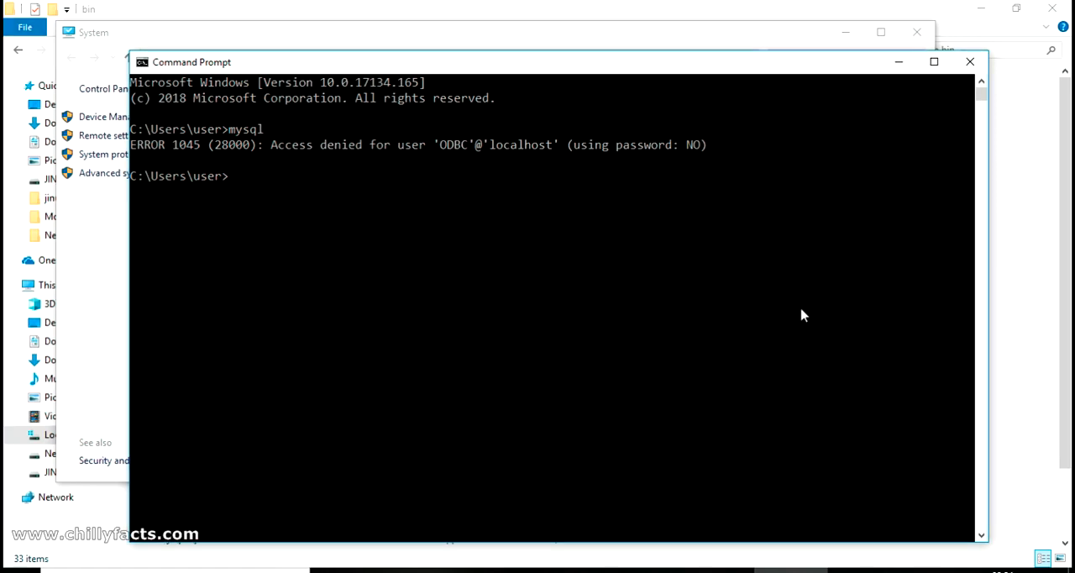
{"action": "type", "text": "my"}
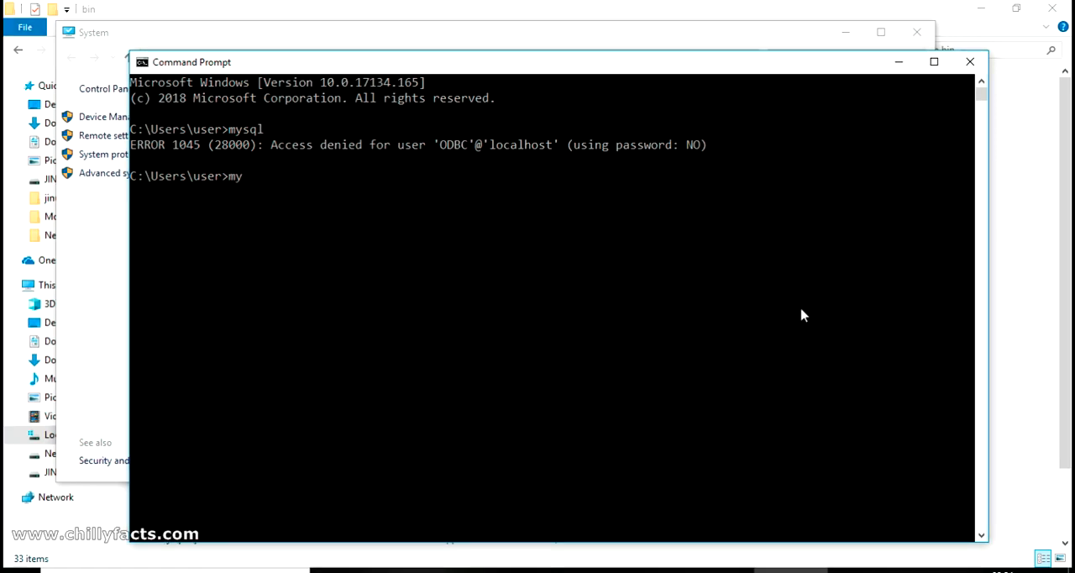
{"action": "type", "text": "sql -"}
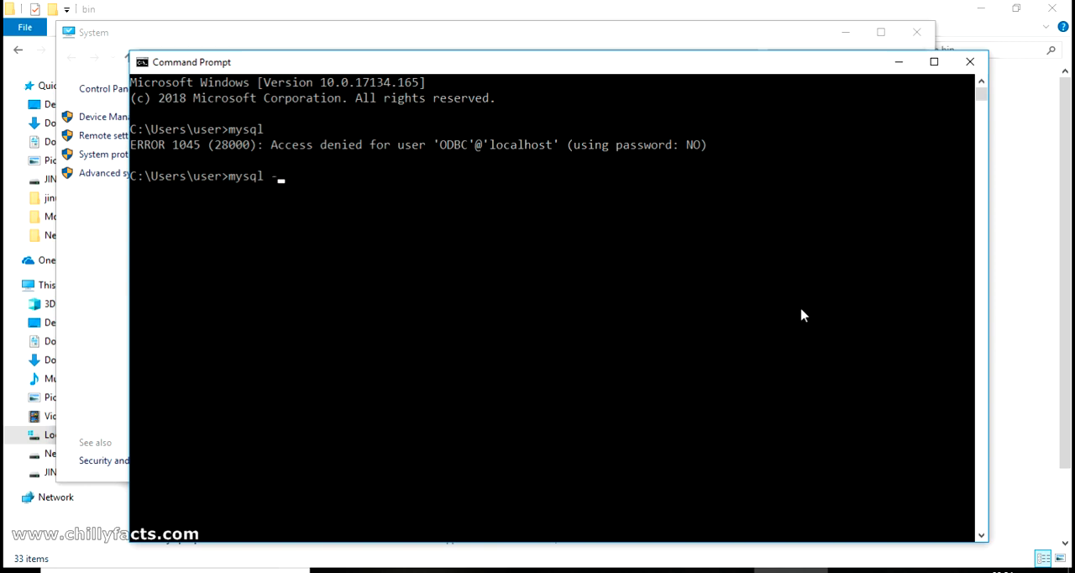
{"action": "type", "text": "u root -p"}
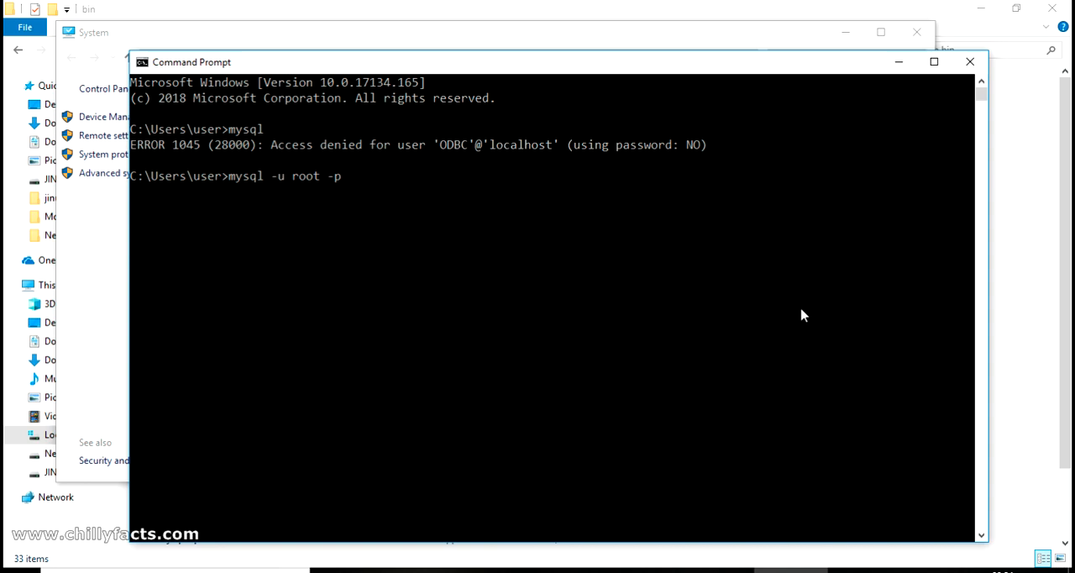
{"action": "key", "text": "Enter"}
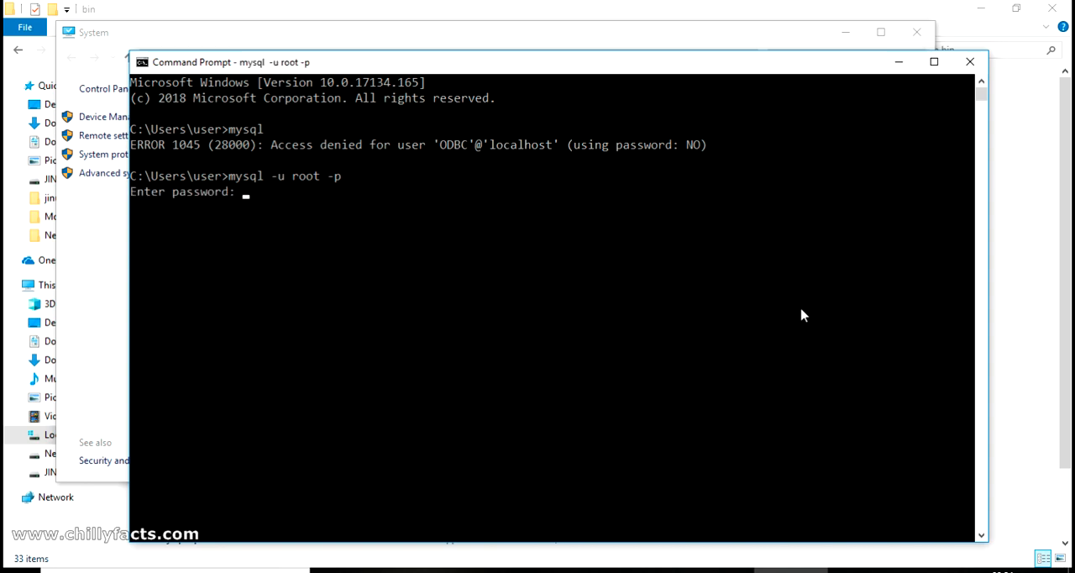
{"action": "type", "text": "*****"}
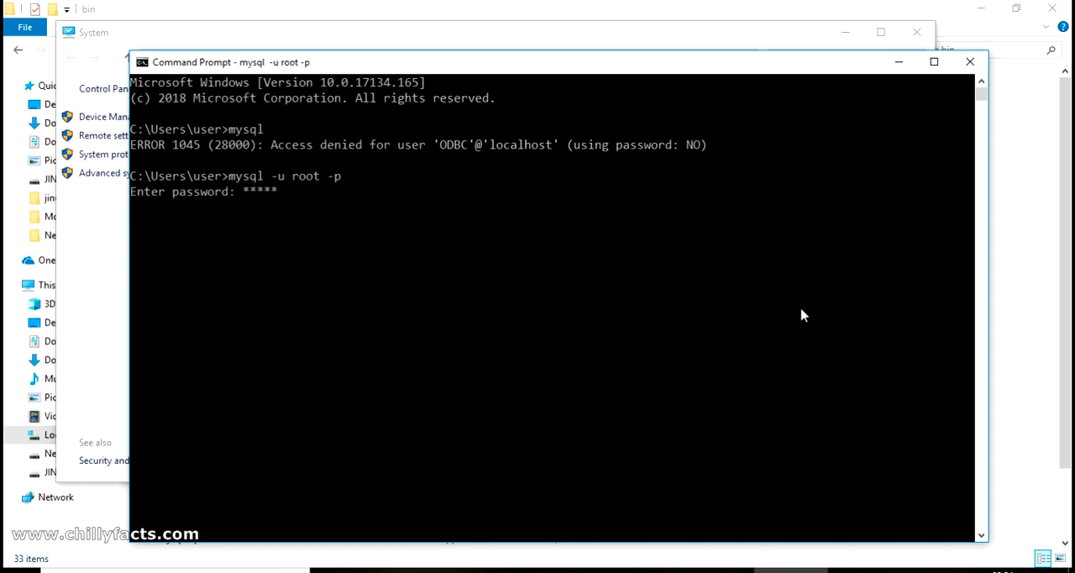